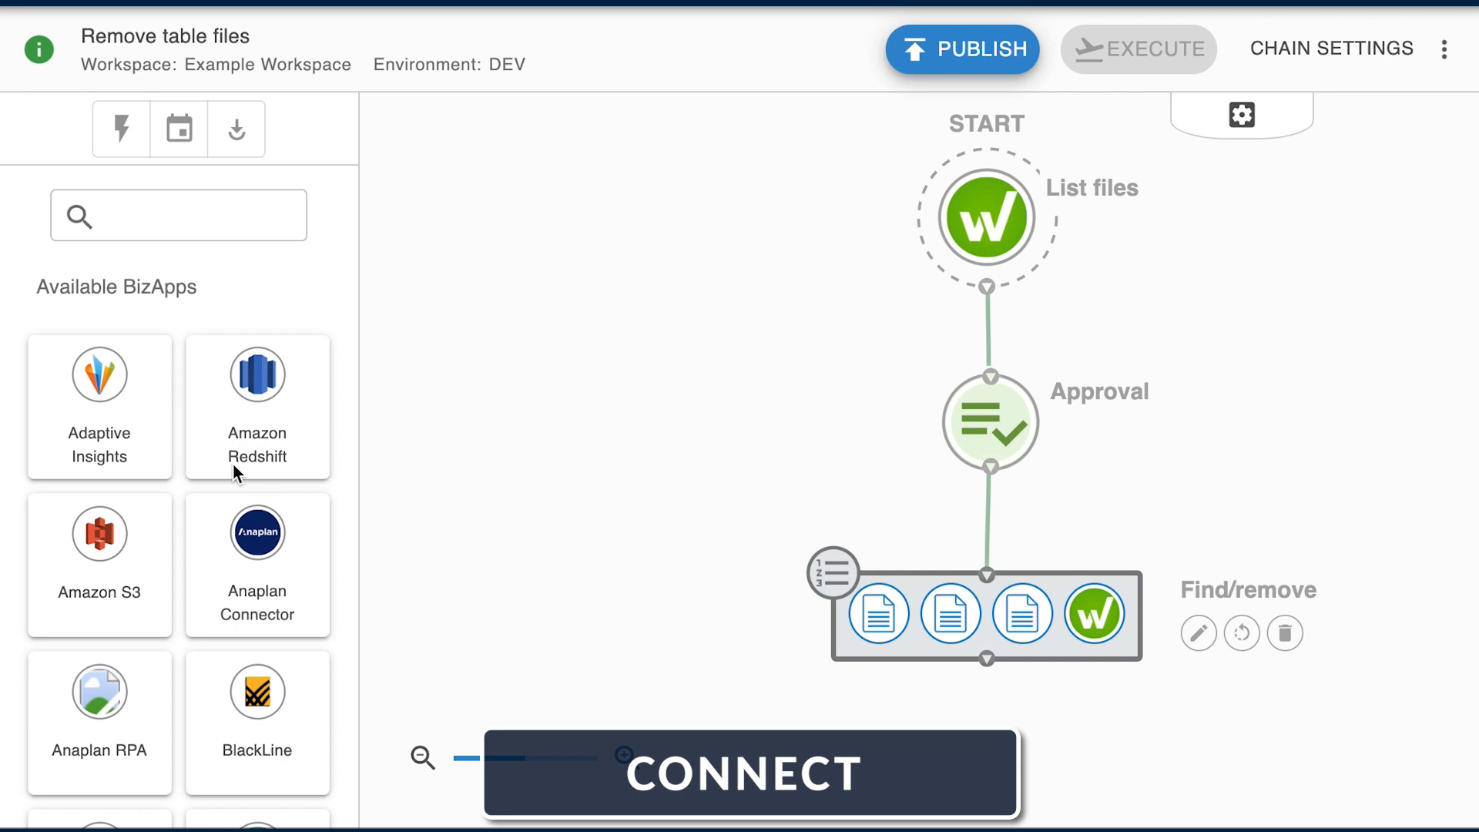
Search the BizApps connectors for 'sql' and select Microsoft SQL Server.
scroll(down, 3)
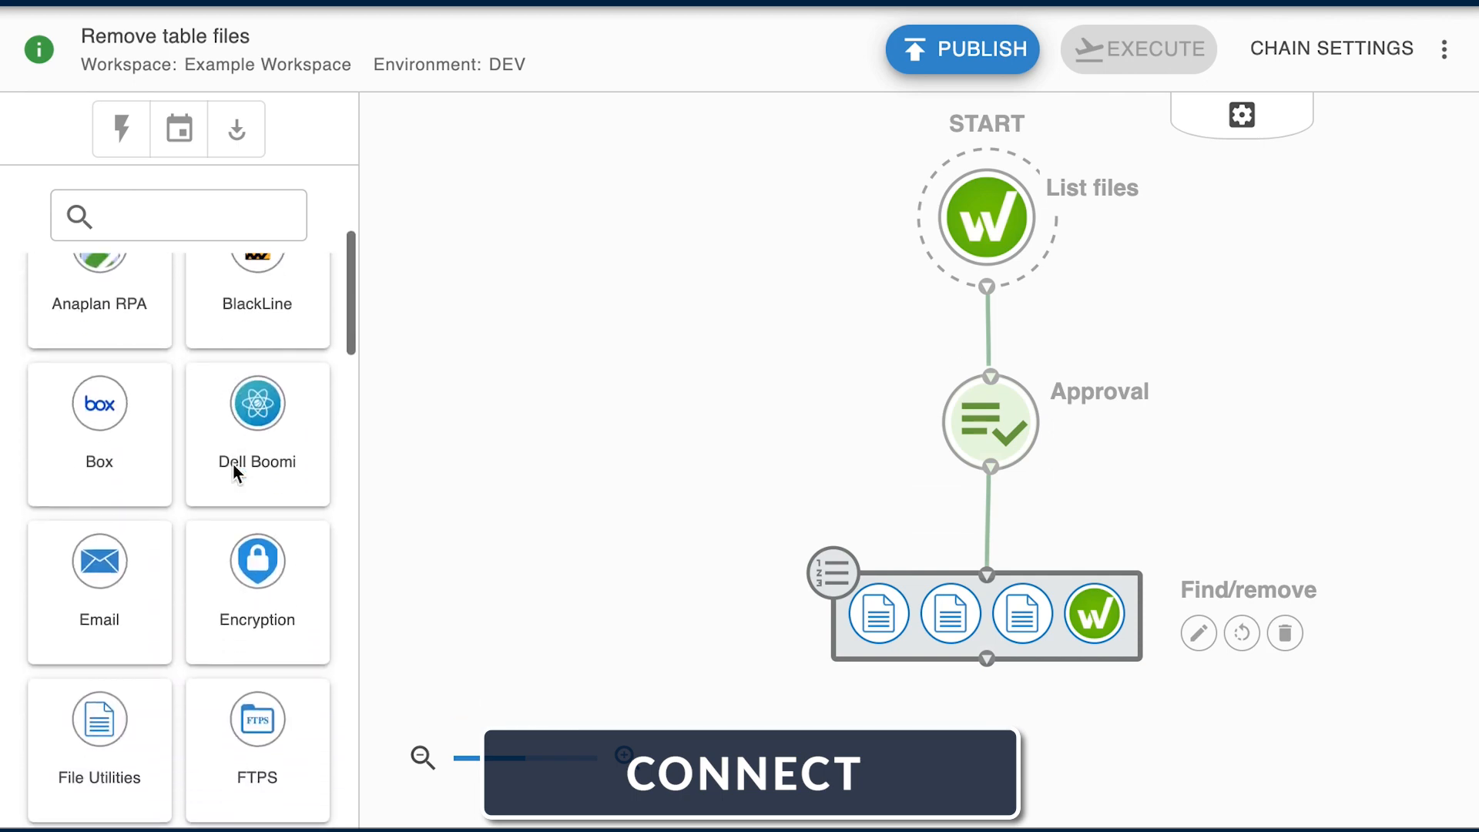
scroll(down, 3)
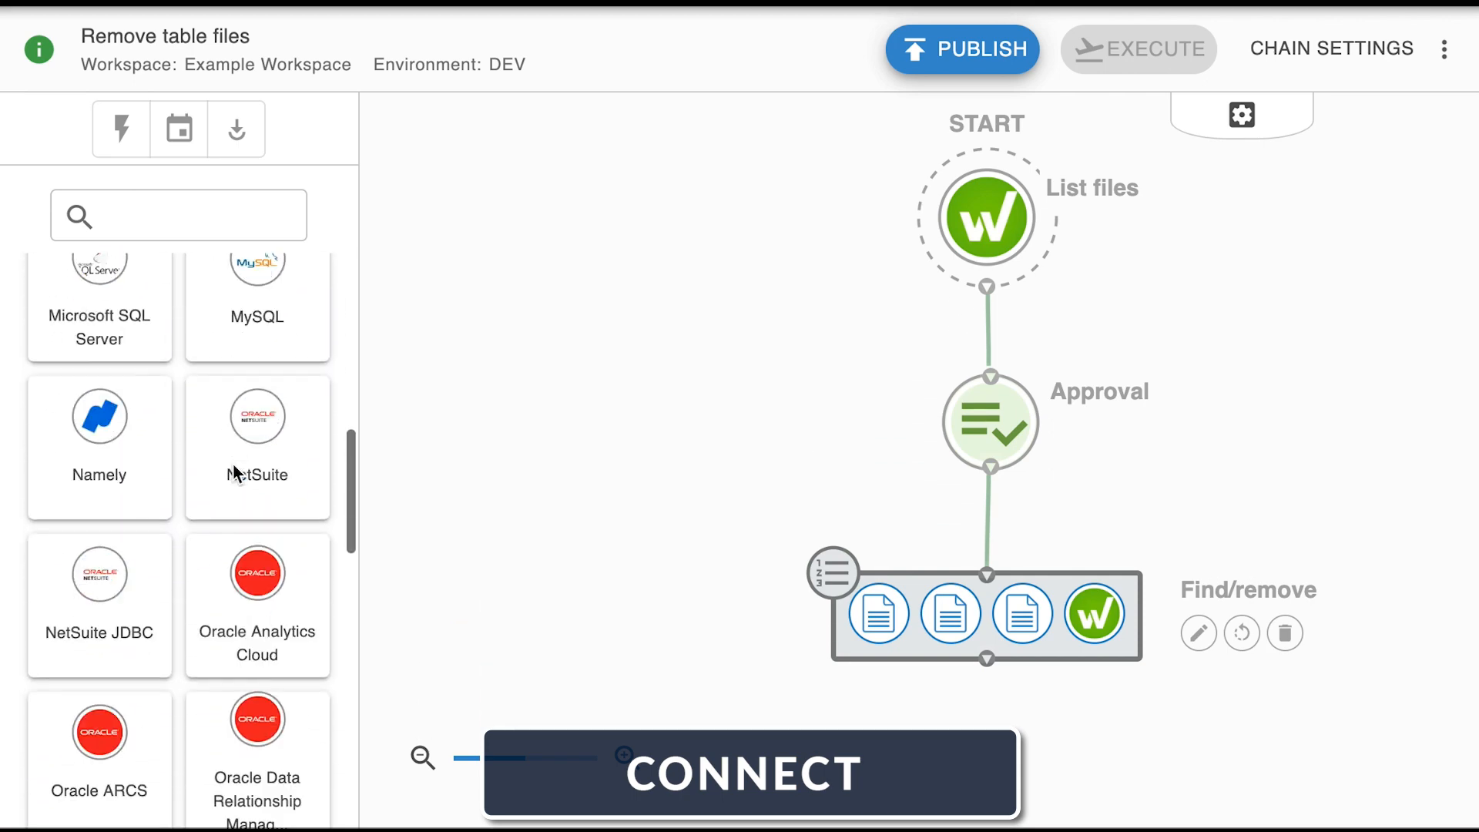
scroll(down, 3)
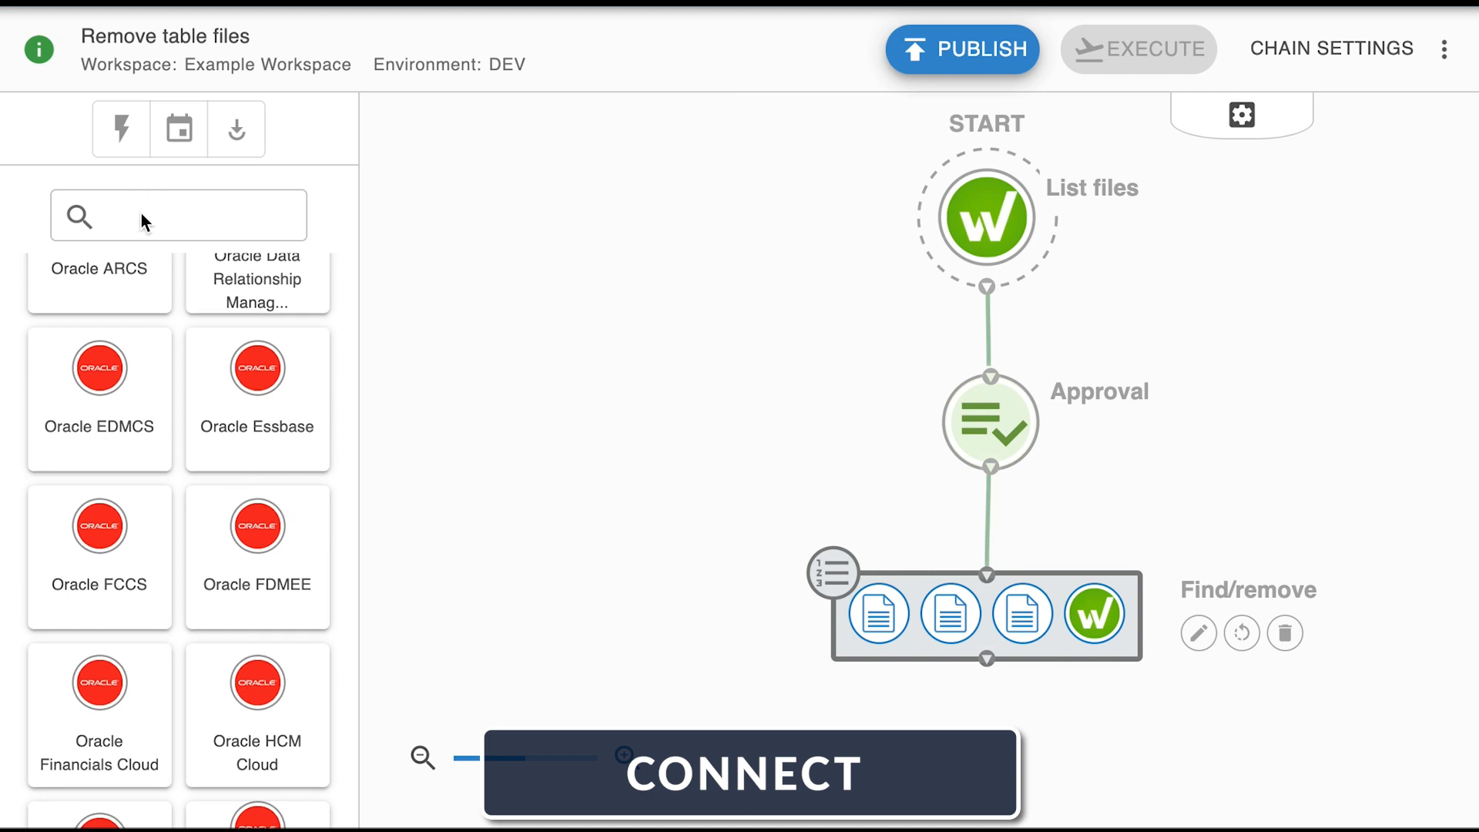
text(wo)
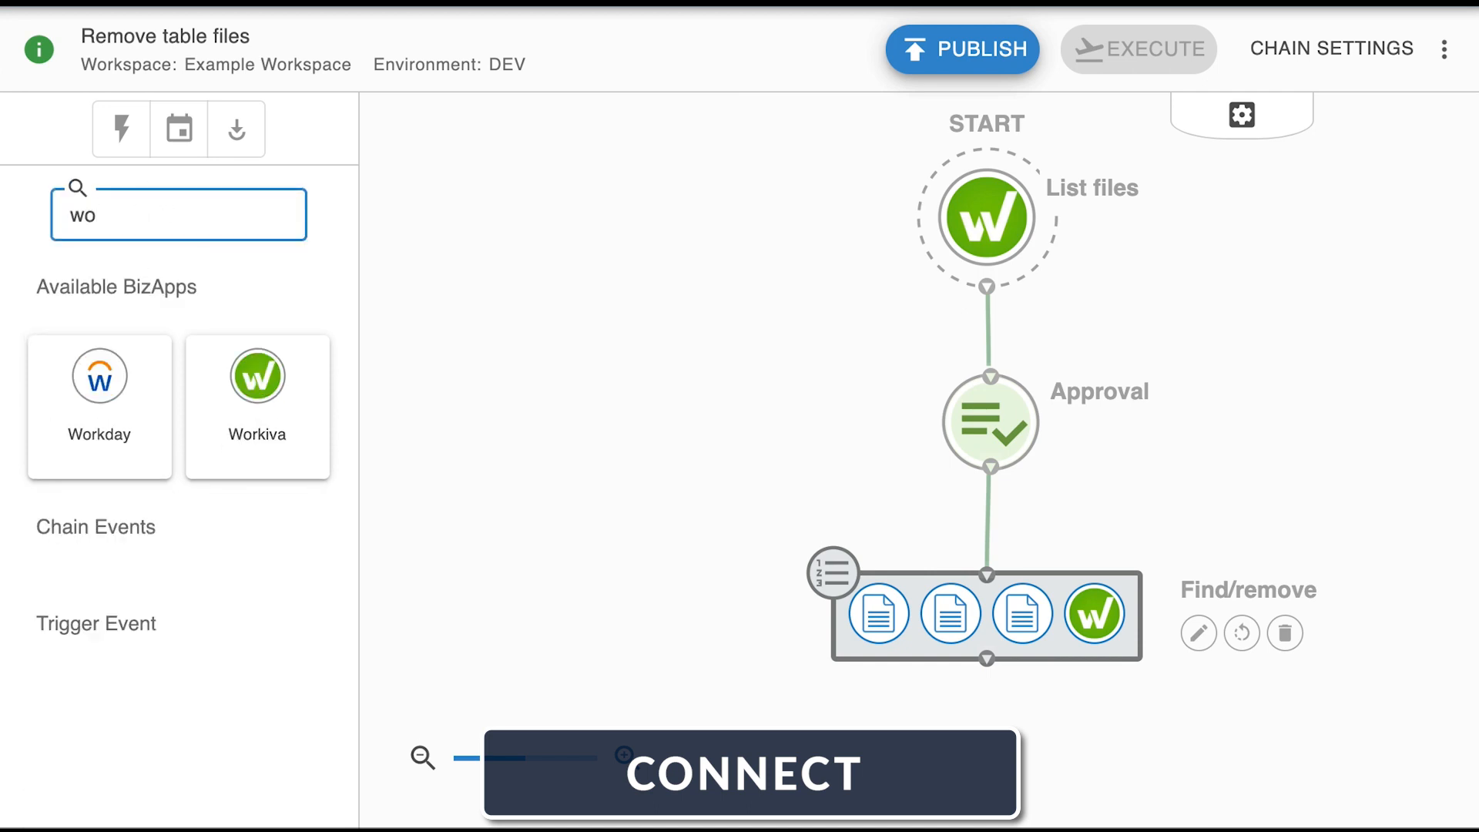
text(or)
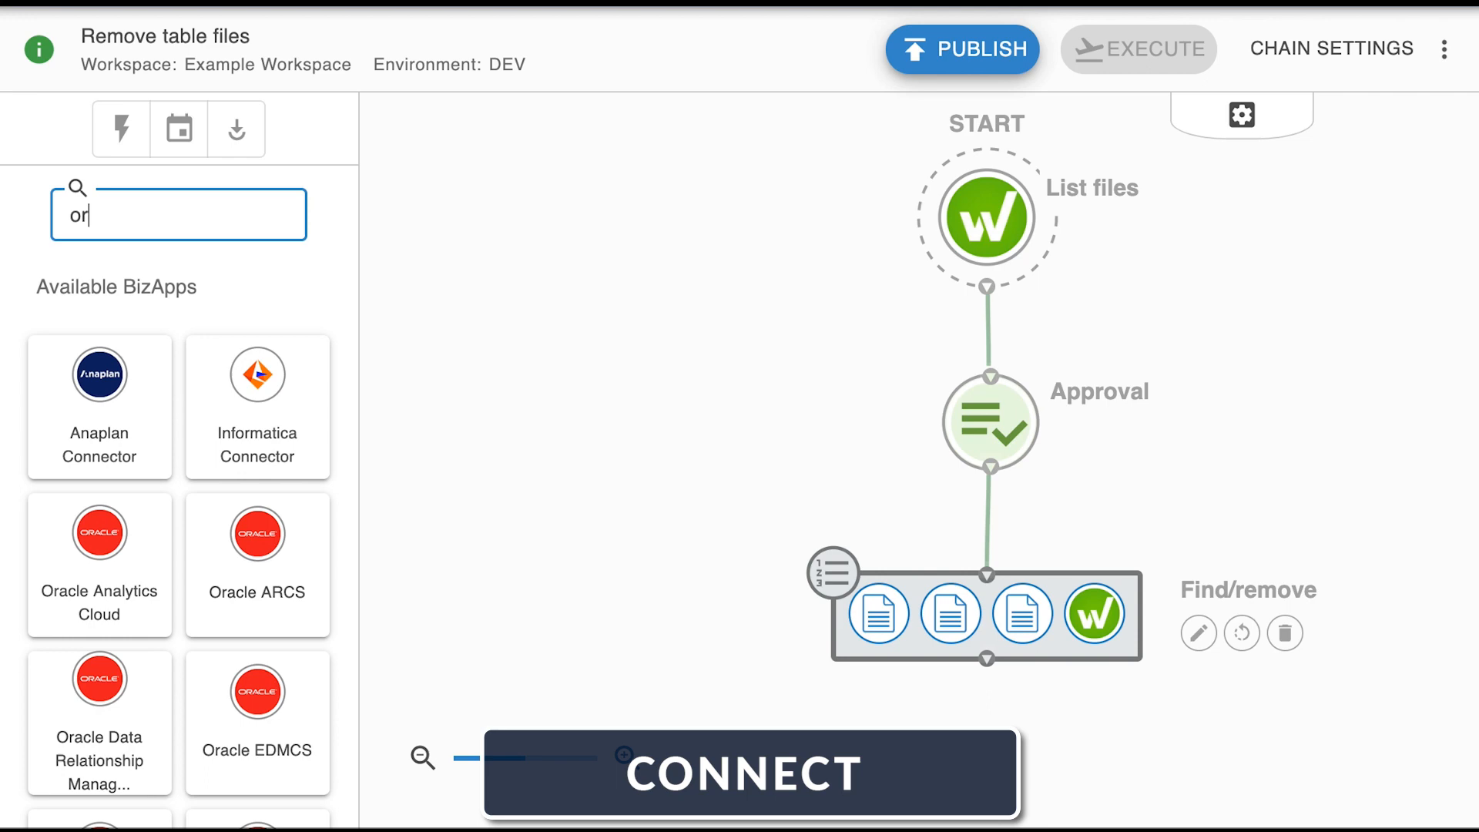
scroll(down, 3)
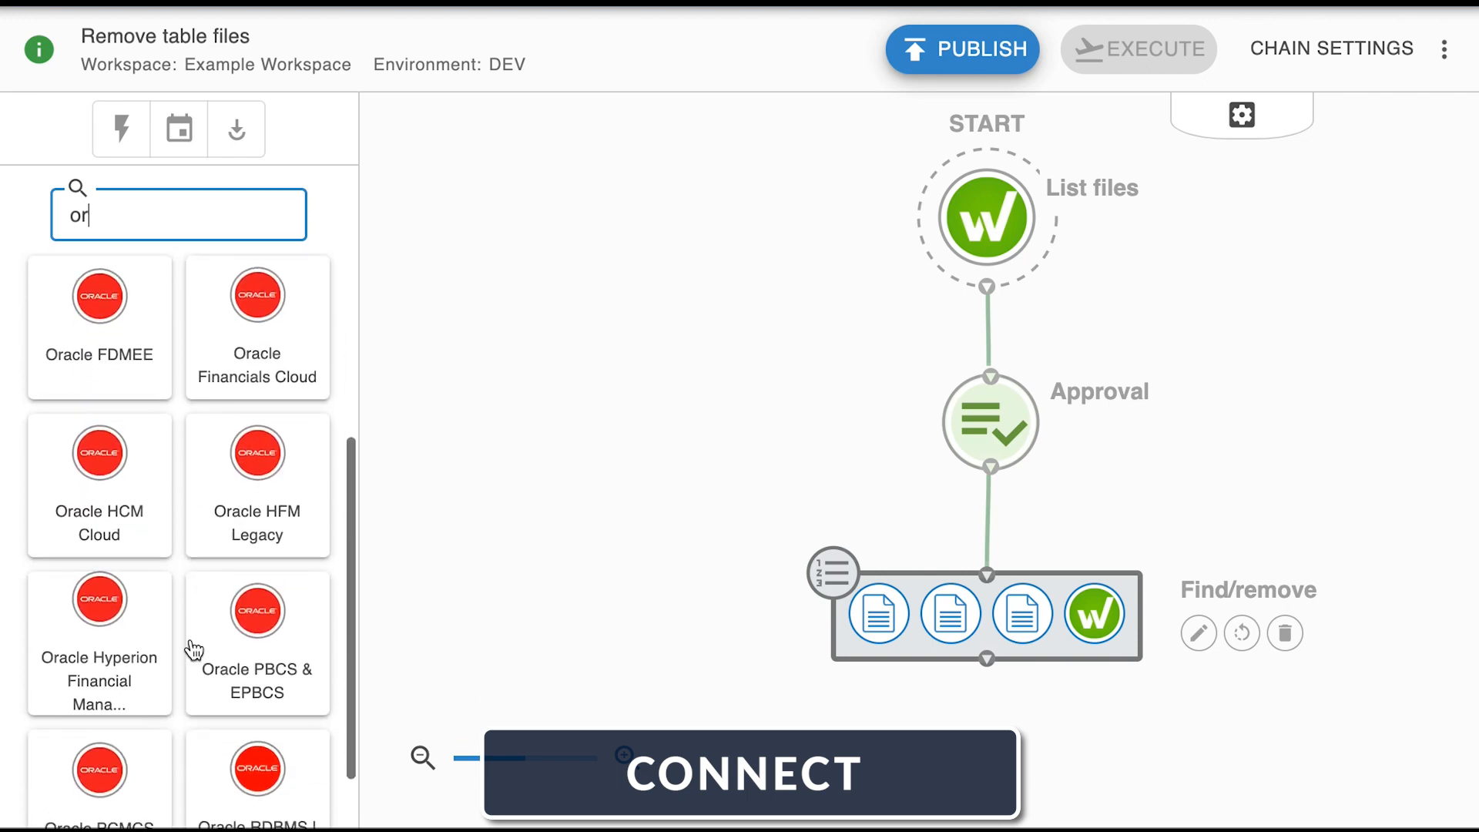
key(Backspace)
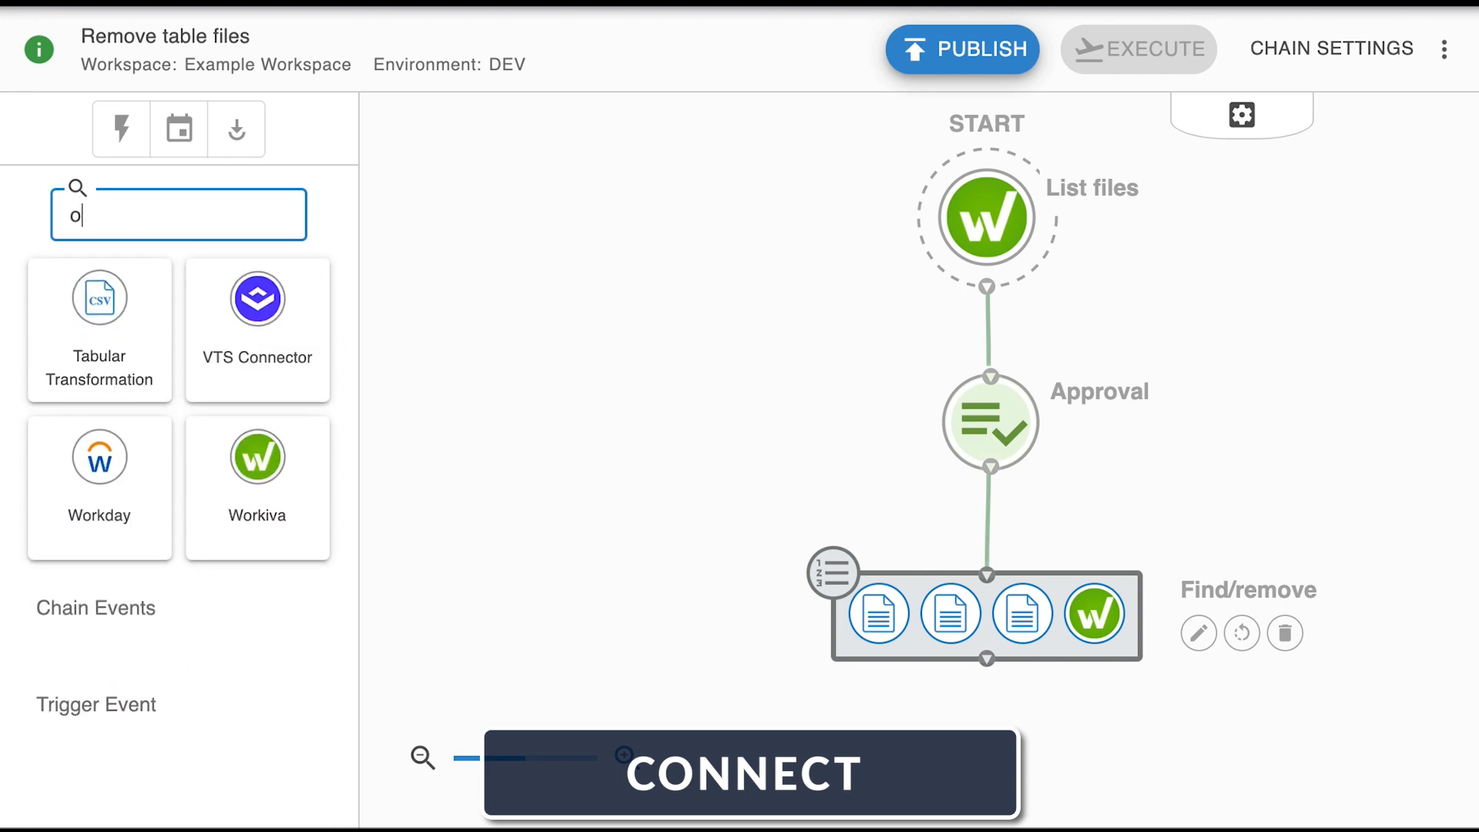
text(sql)
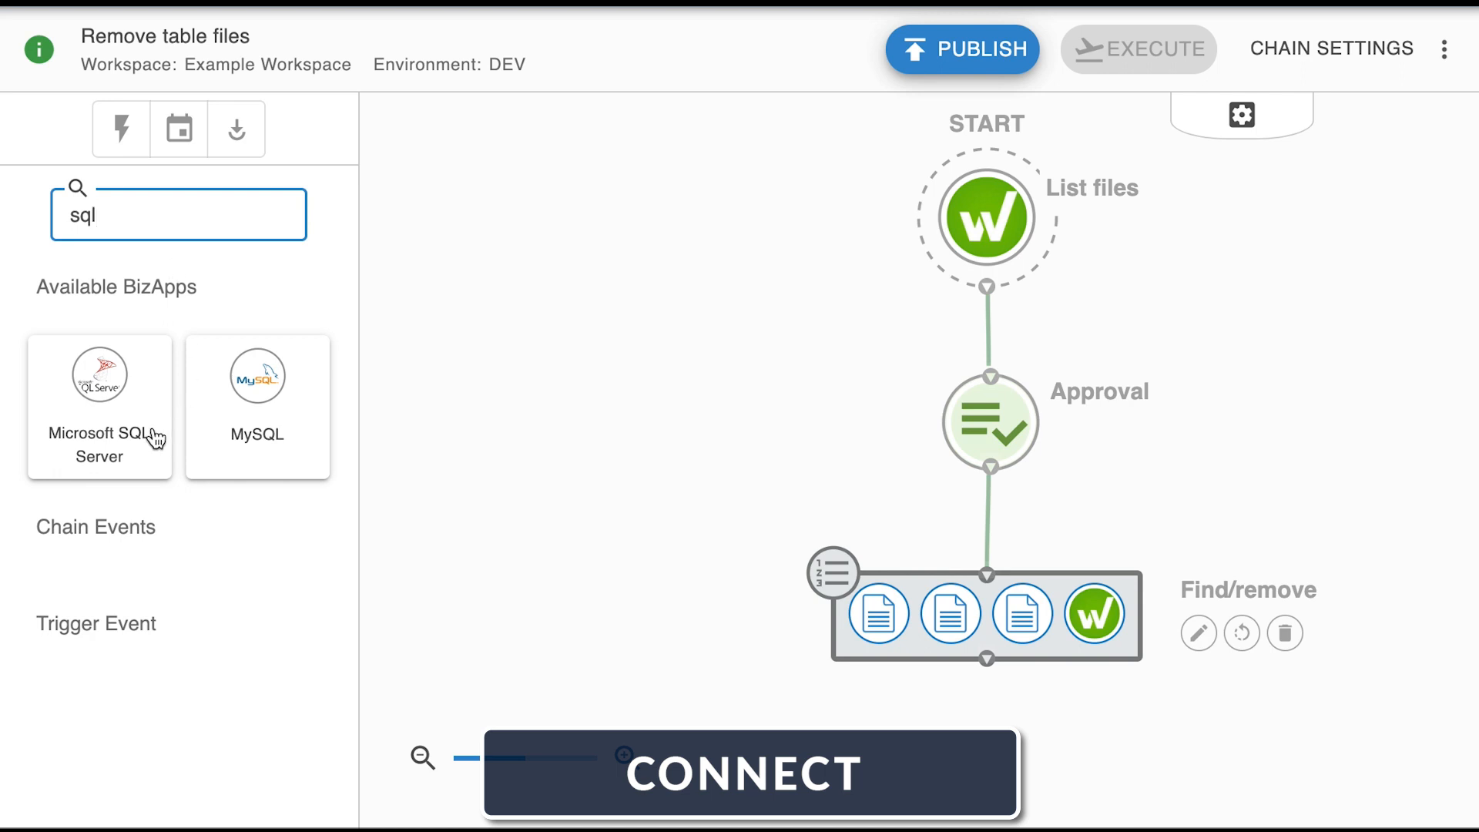
click(98, 407)
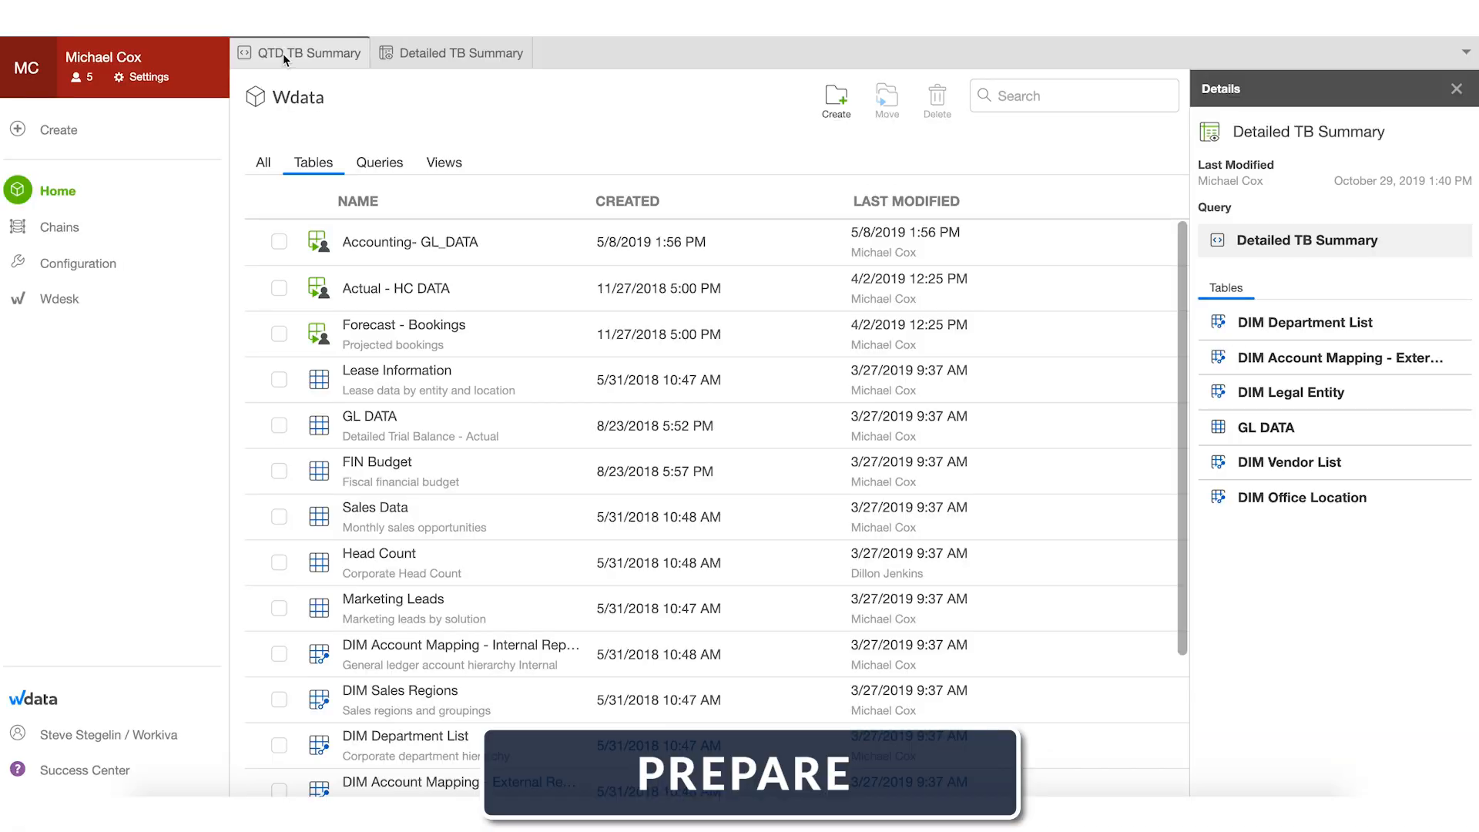
Add DIM Account Mapping - Internal Reporting as a QTD TB Summary source, then view Detailed TB Summary.
click(304, 52)
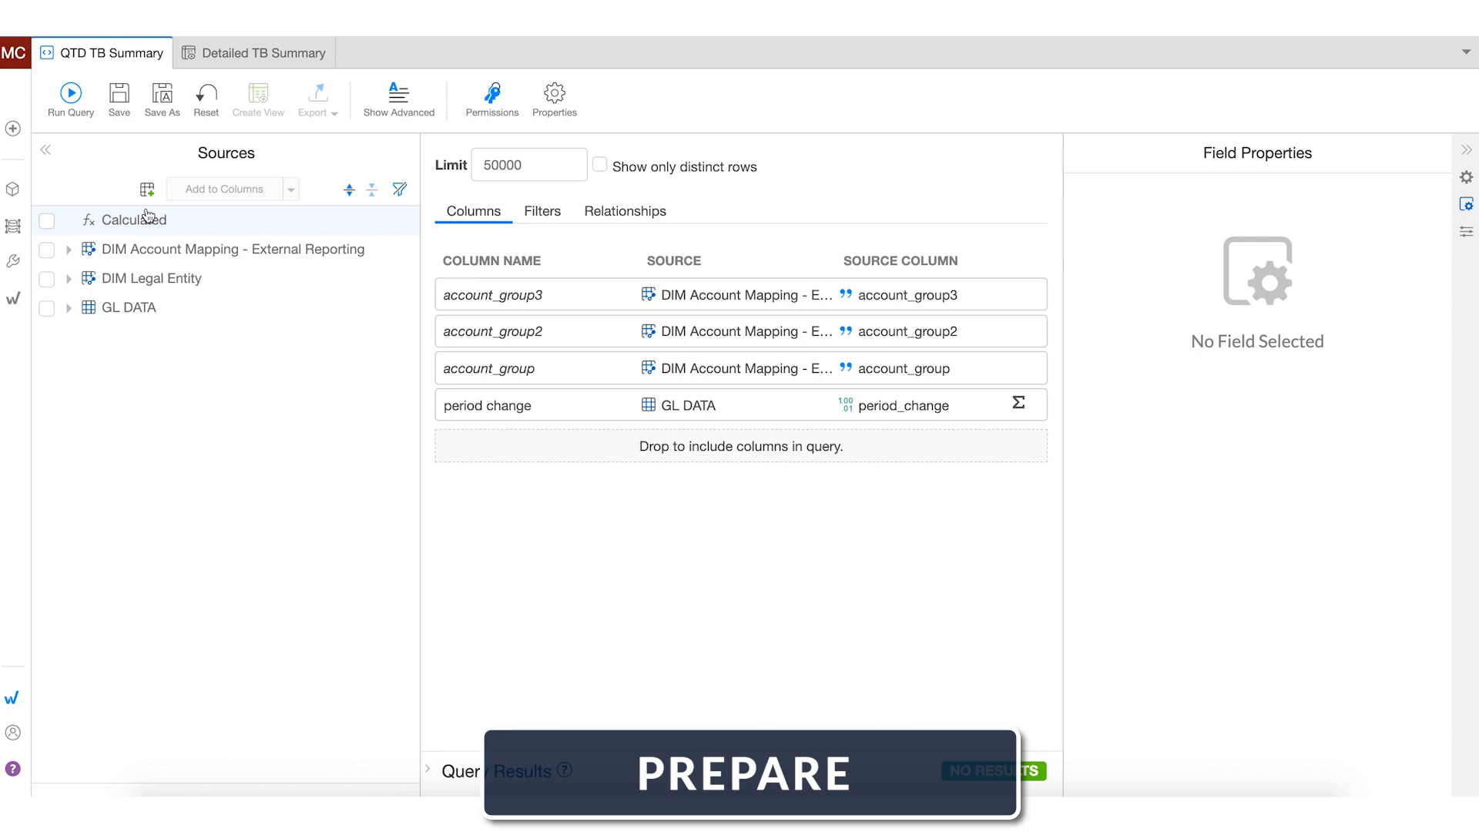
click(150, 188)
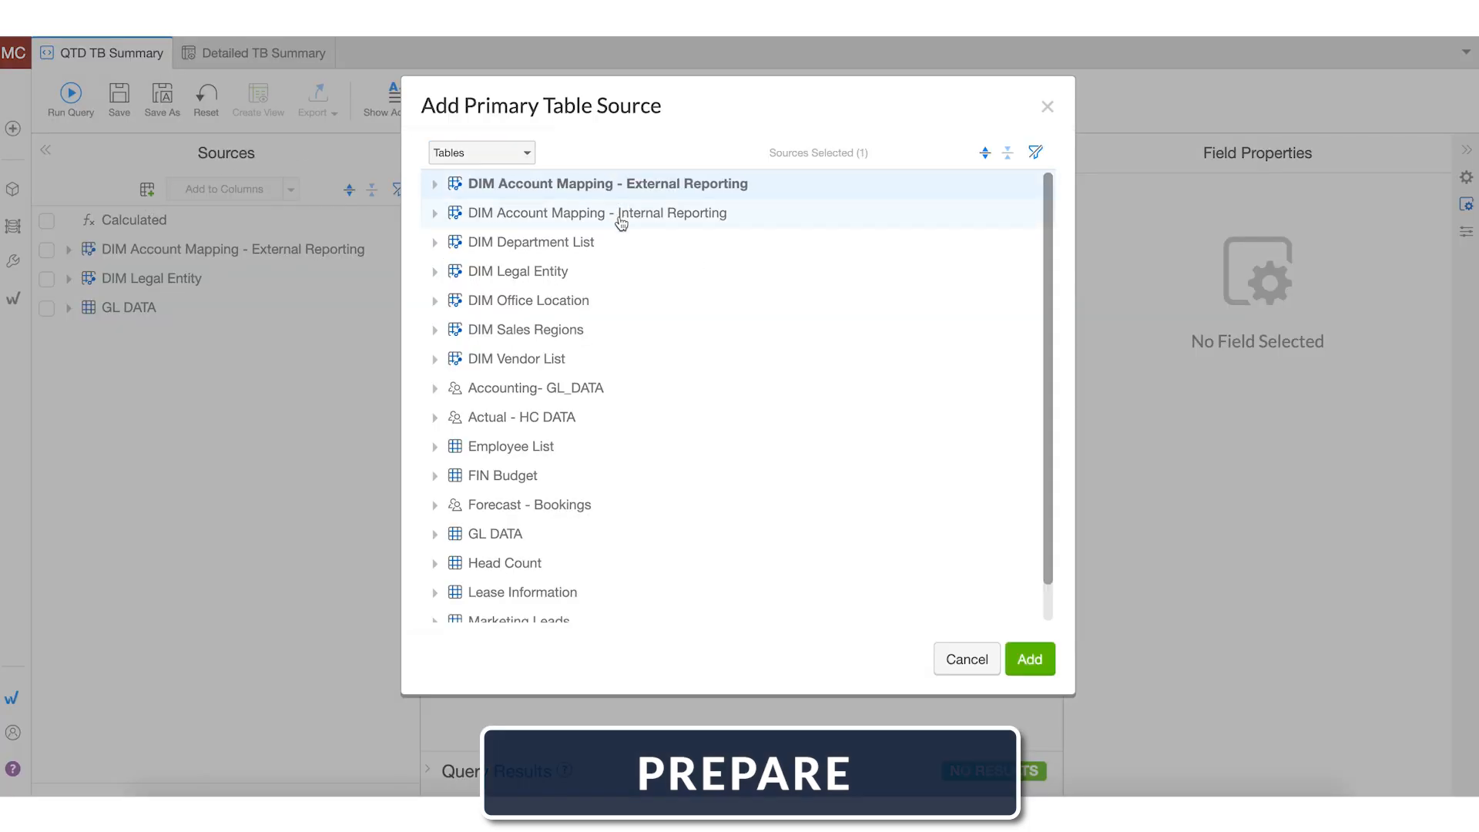
click(1030, 658)
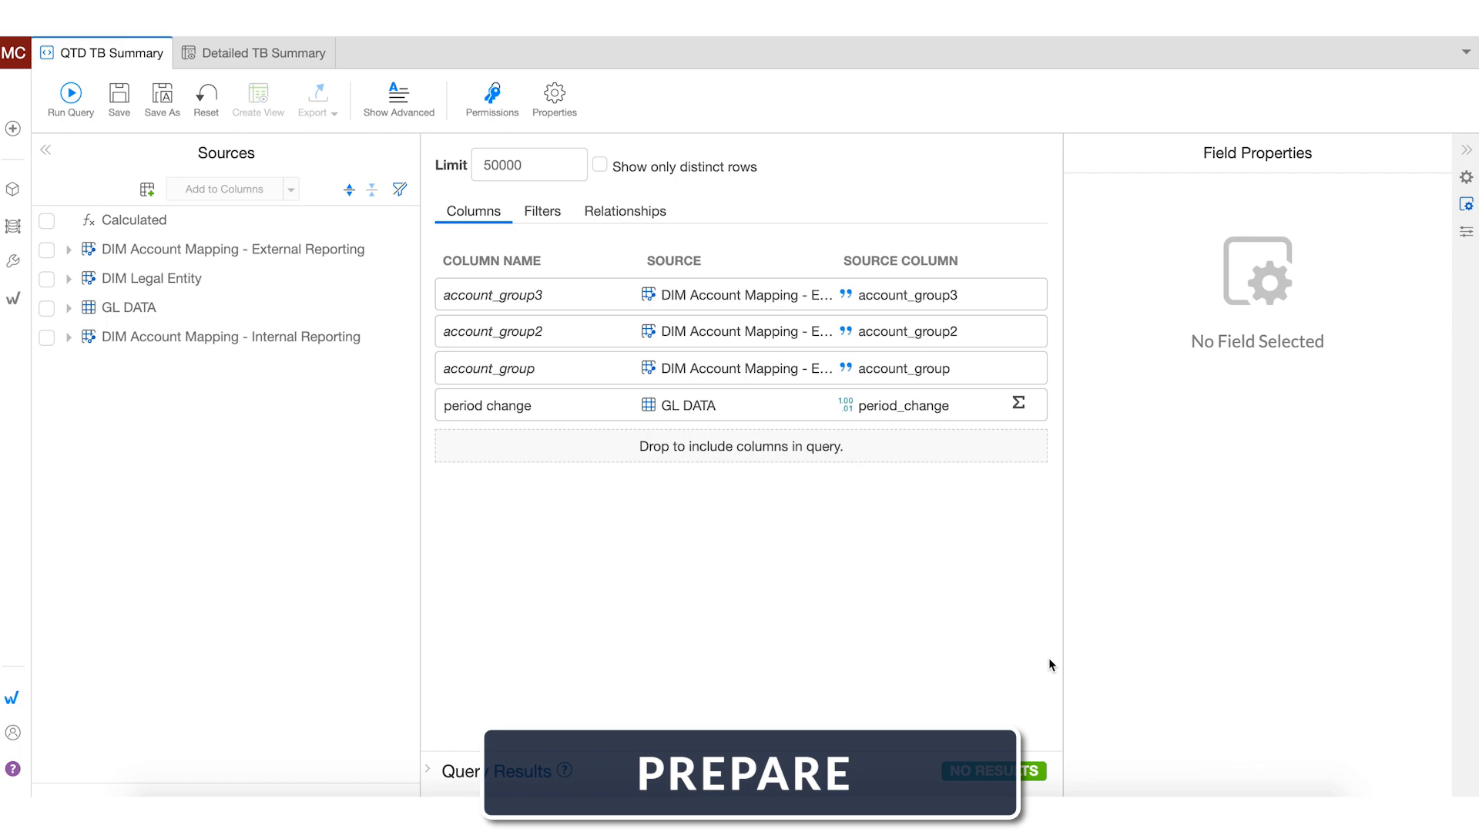
click(262, 53)
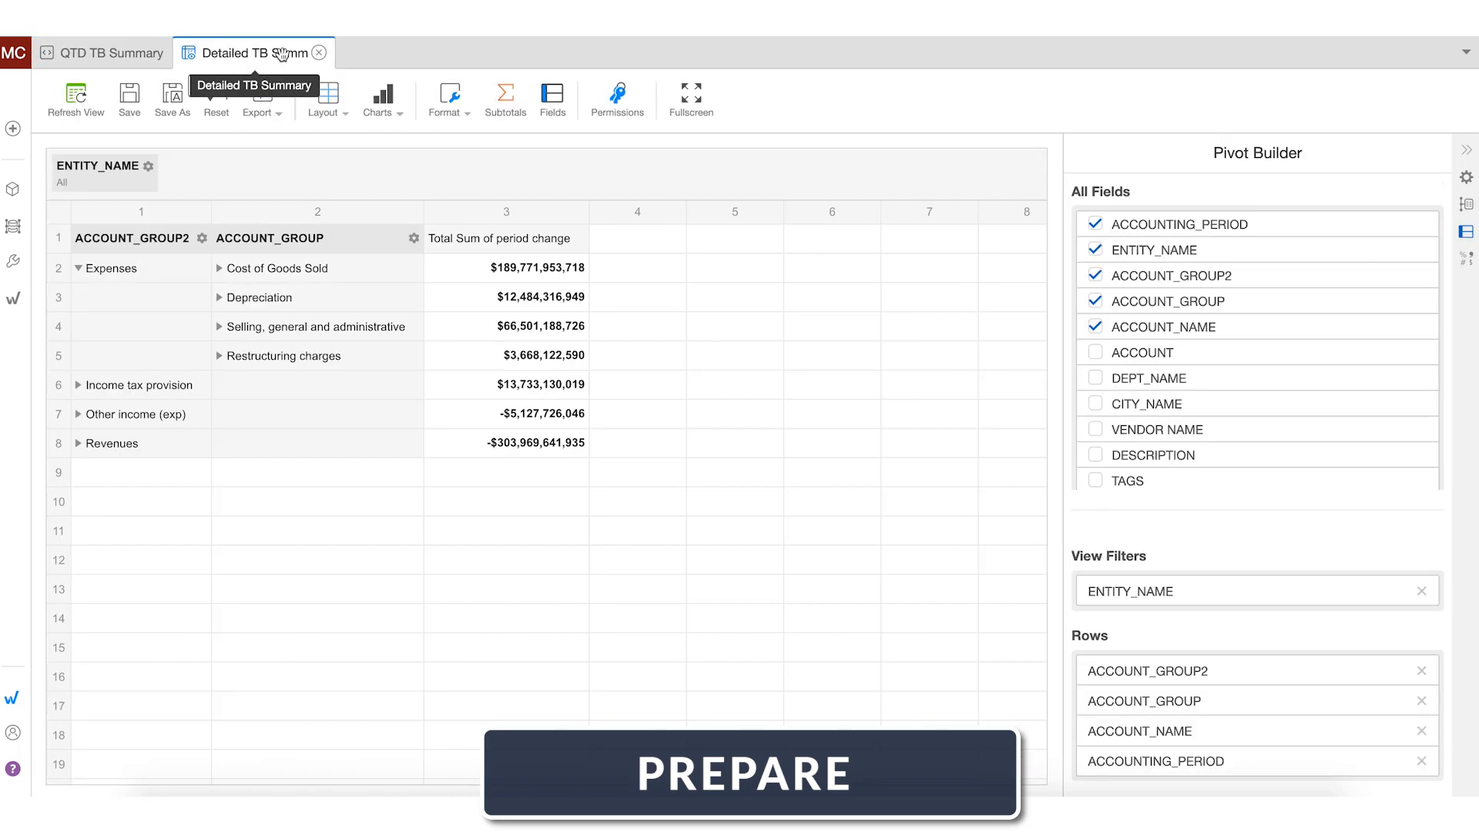
Expand Selling, general and administrative into accounts and drill through a period-change total.
click(219, 327)
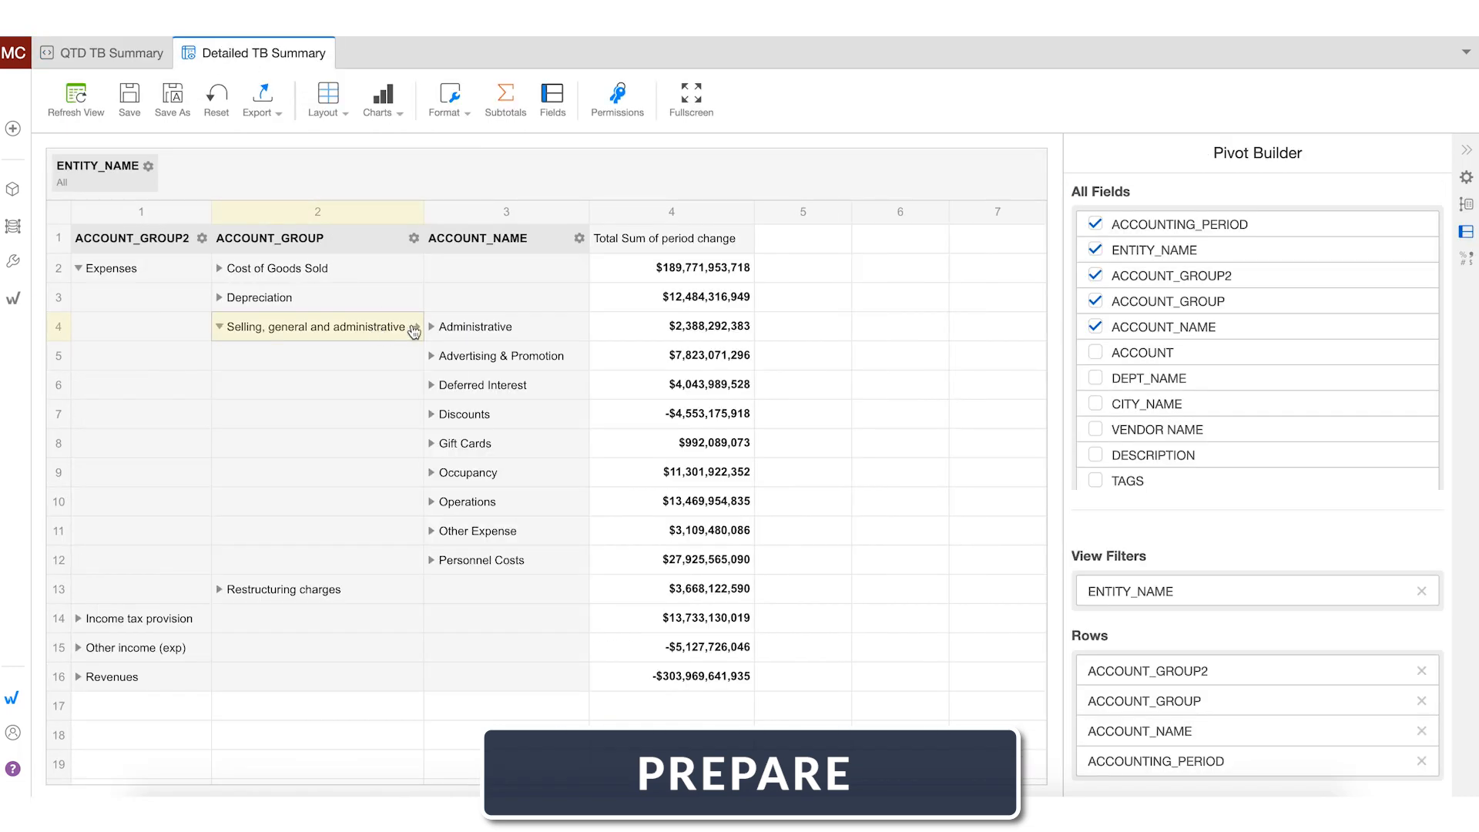
right_click(701, 414)
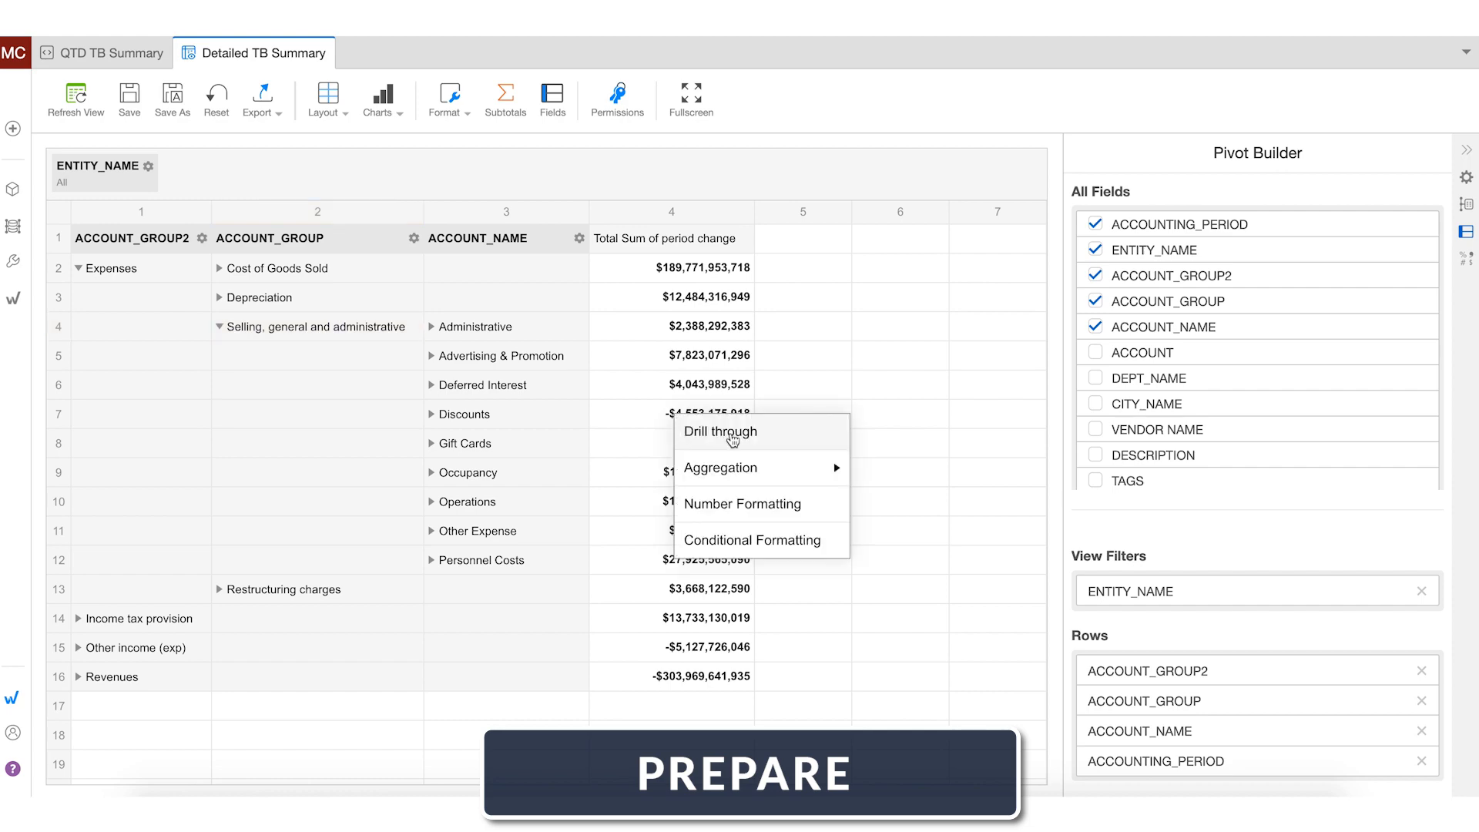
click(719, 432)
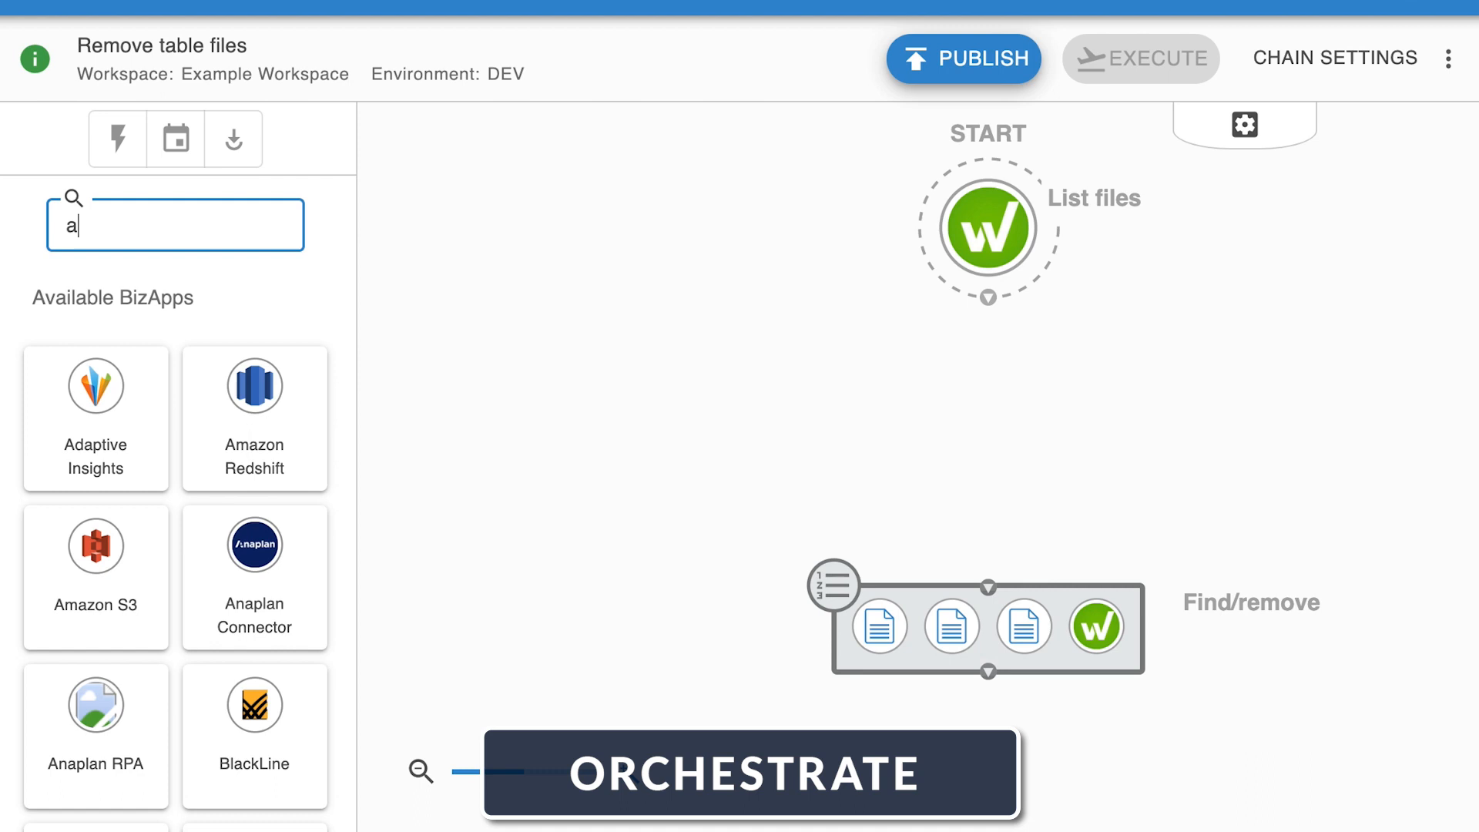
Insert an Approval node between List files and Find/remove, then check the daily schedule in Chain Settings.
text(pproval)
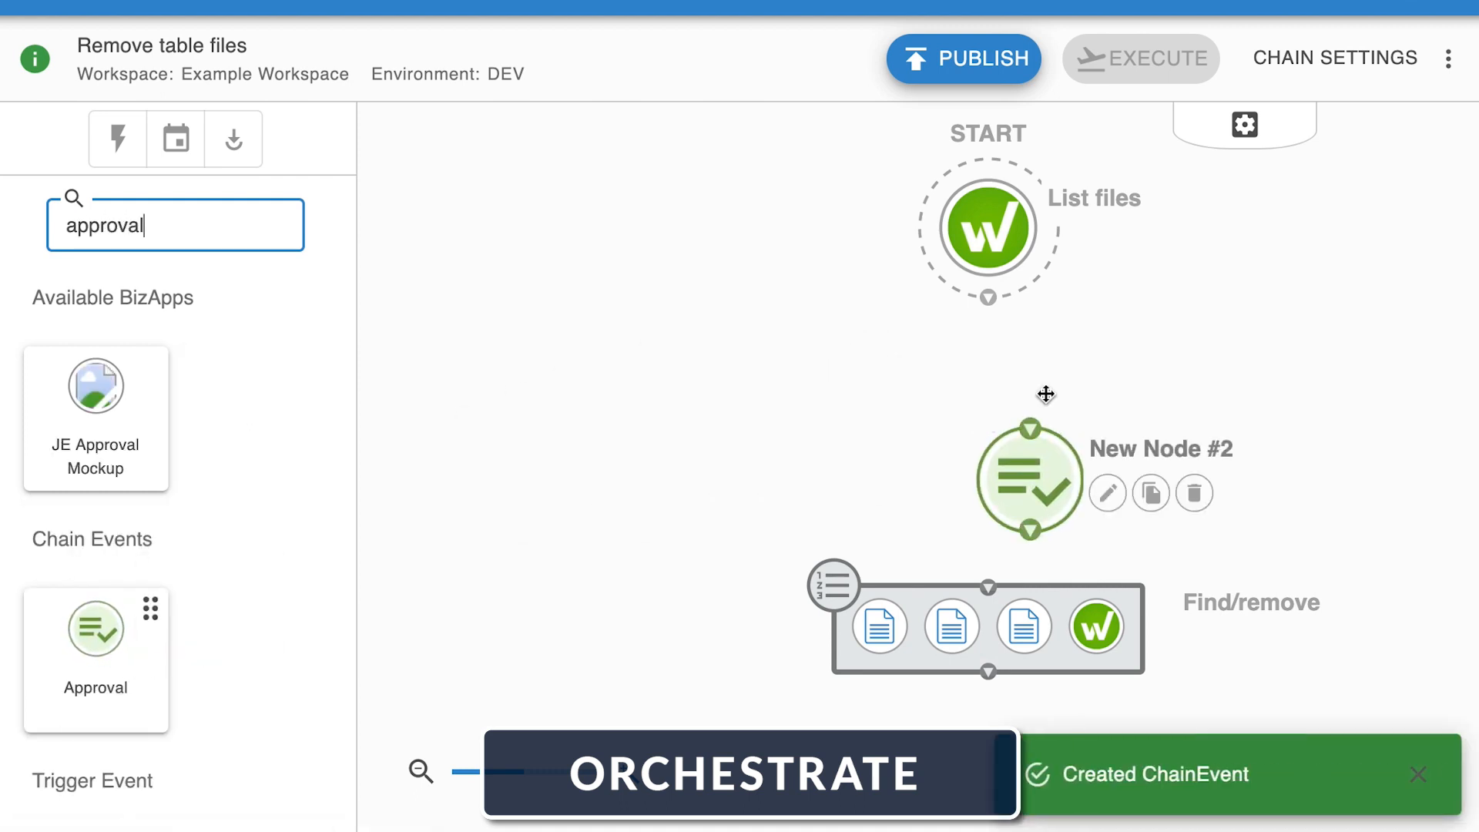
drag(988, 296, 1030, 433)
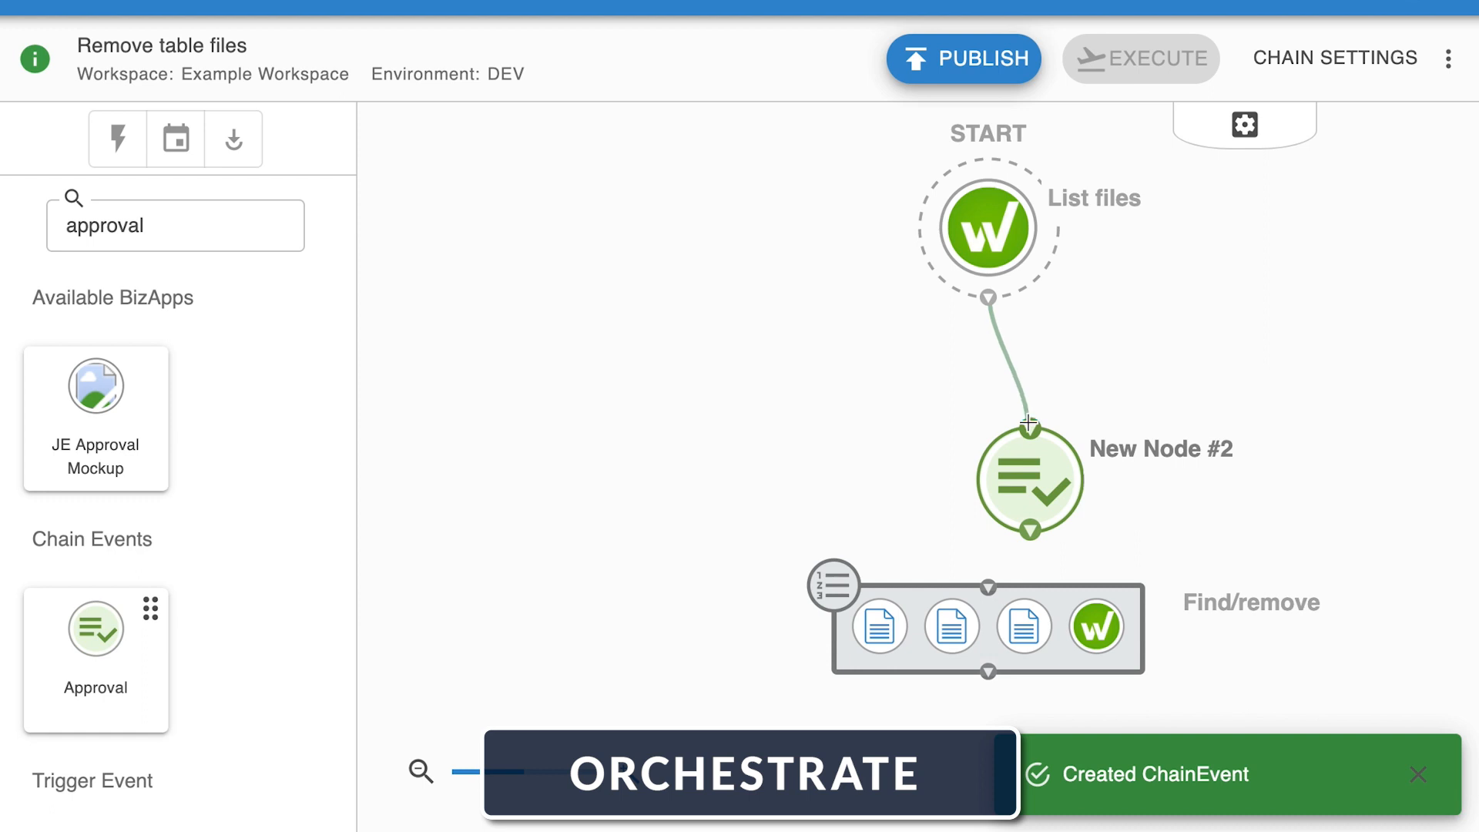
drag(1029, 535, 989, 580)
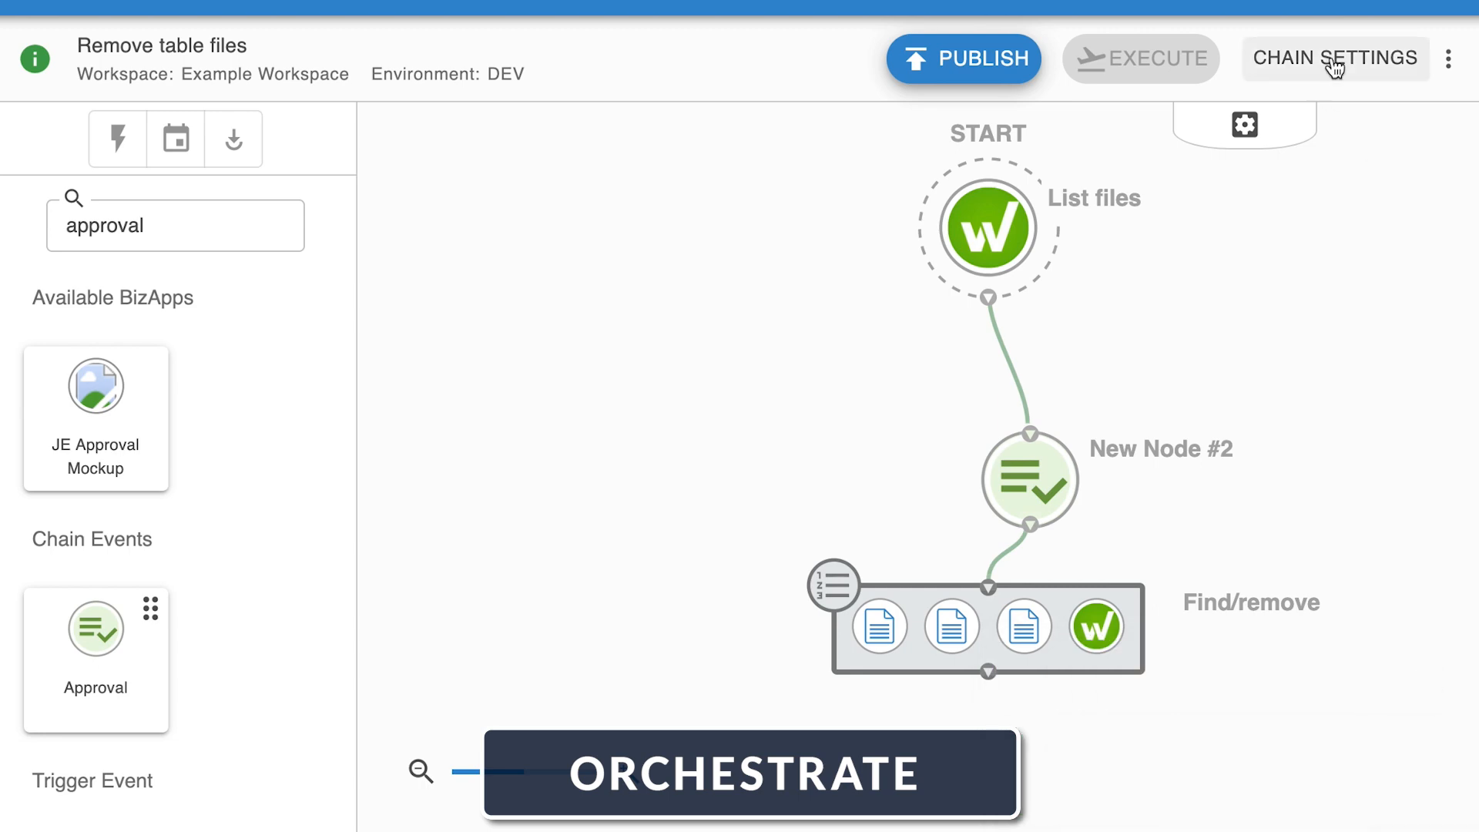
click(1335, 58)
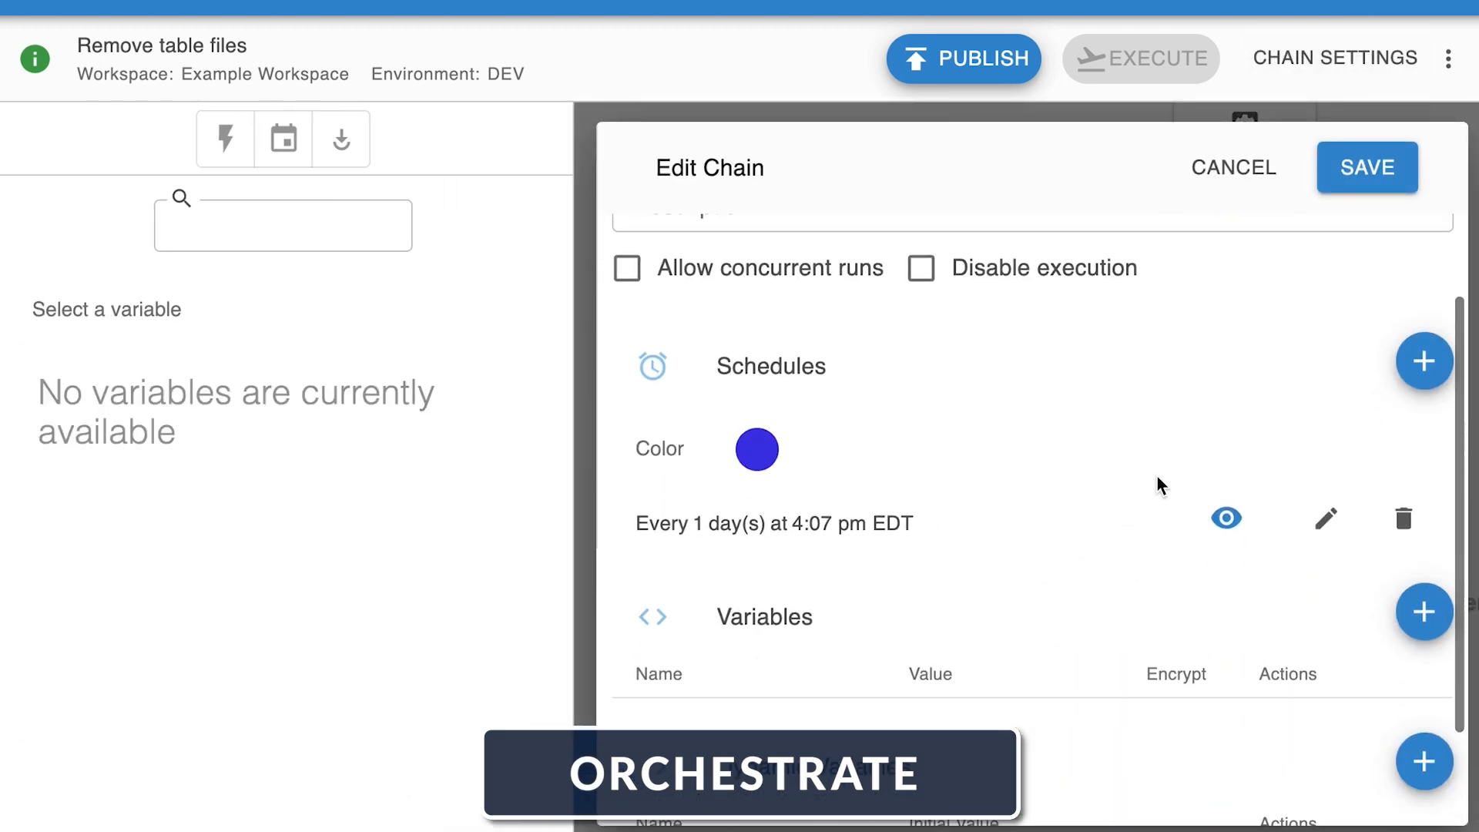